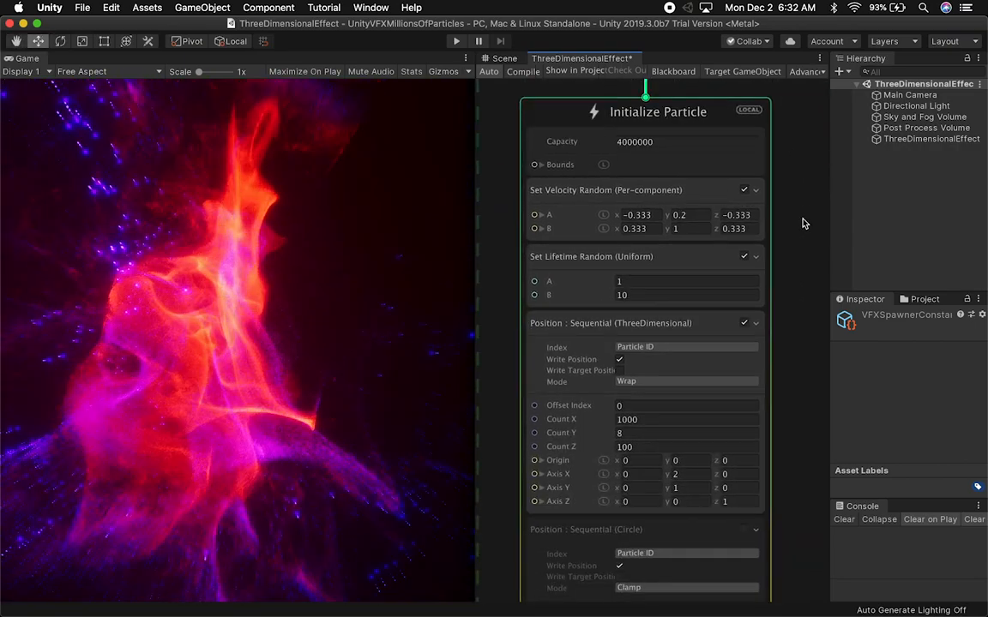
# Set Initialize Particle Capacity to 400000 and Set Velocity Random A y to 0.2
pyautogui.click(660, 141)
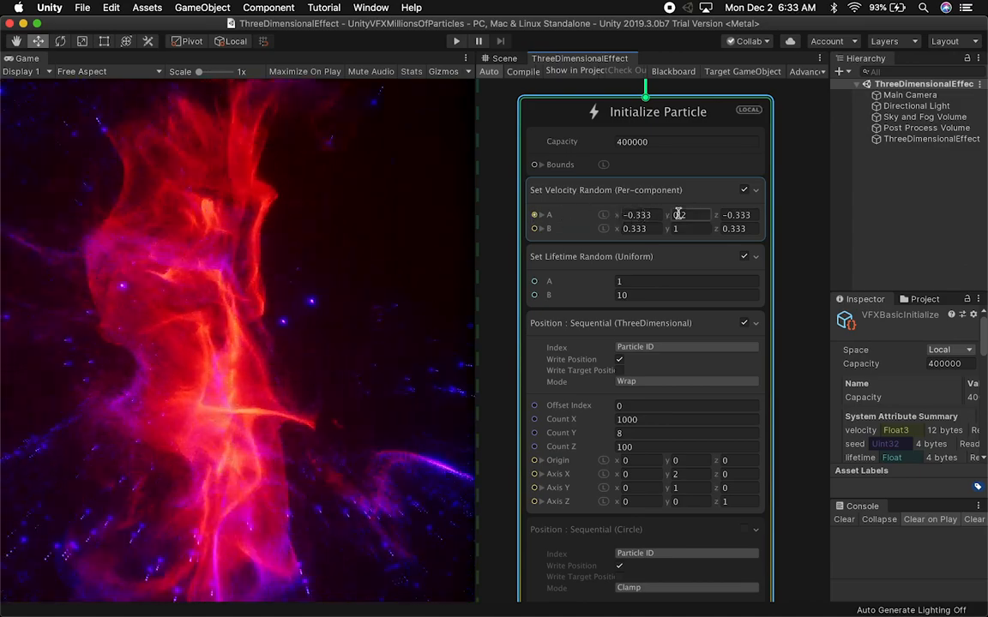
pyautogui.write('0.2')
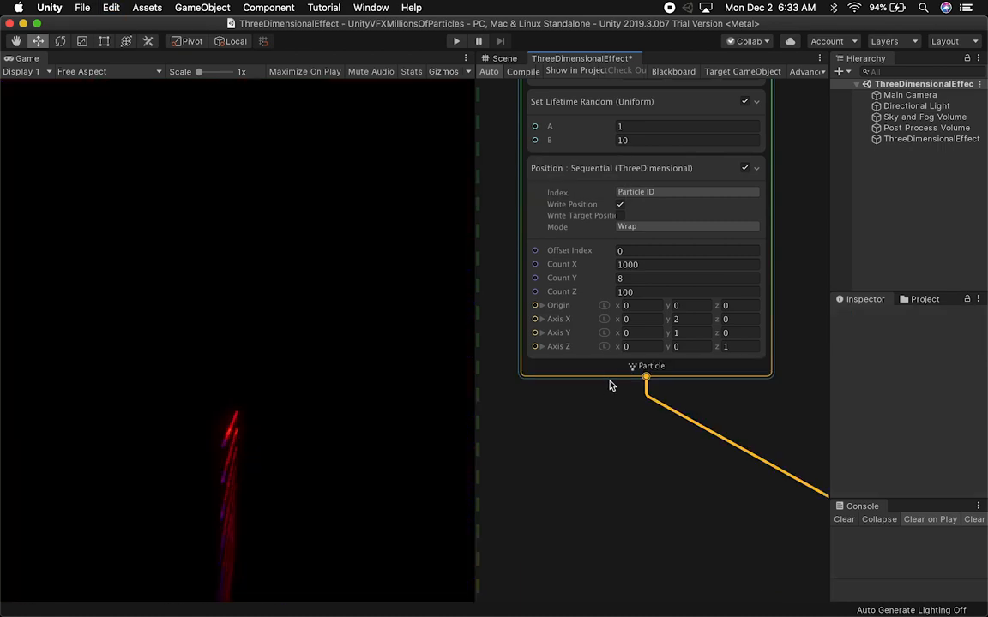
pyautogui.moveTo(789, 303)
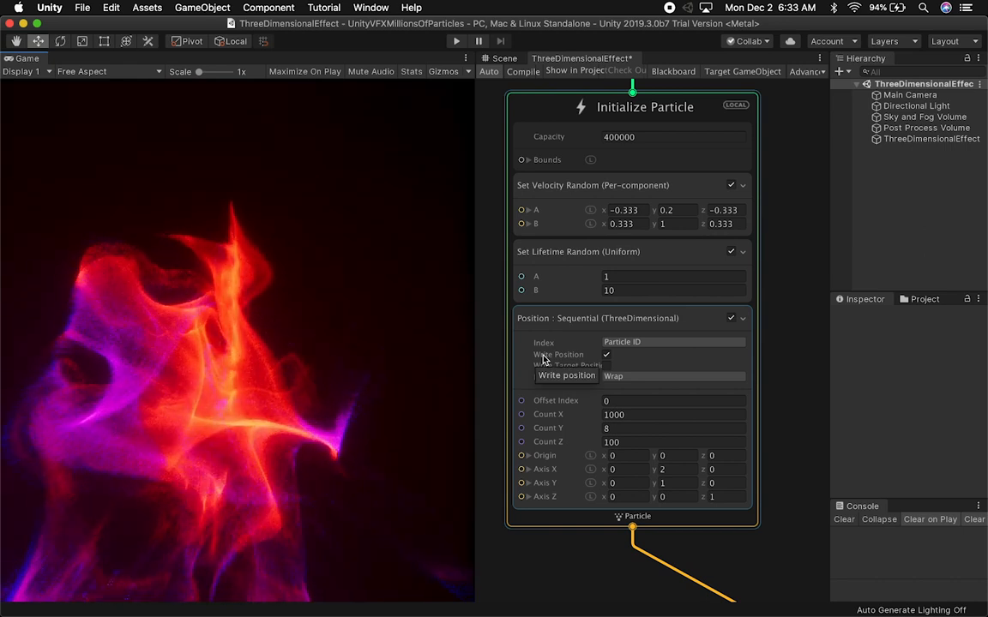
pyautogui.moveTo(622, 342)
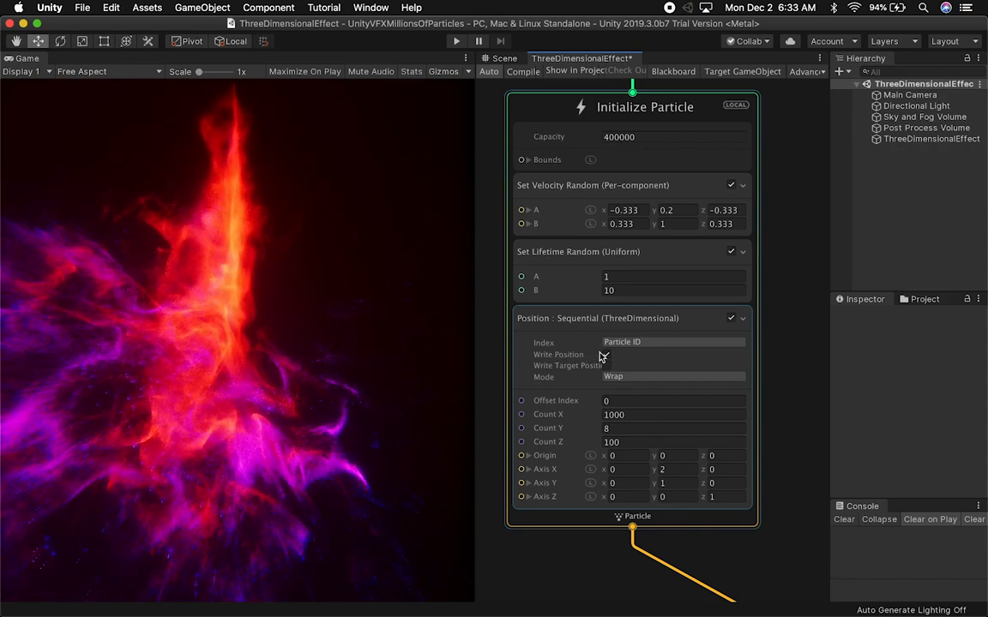
pyautogui.click(606, 354)
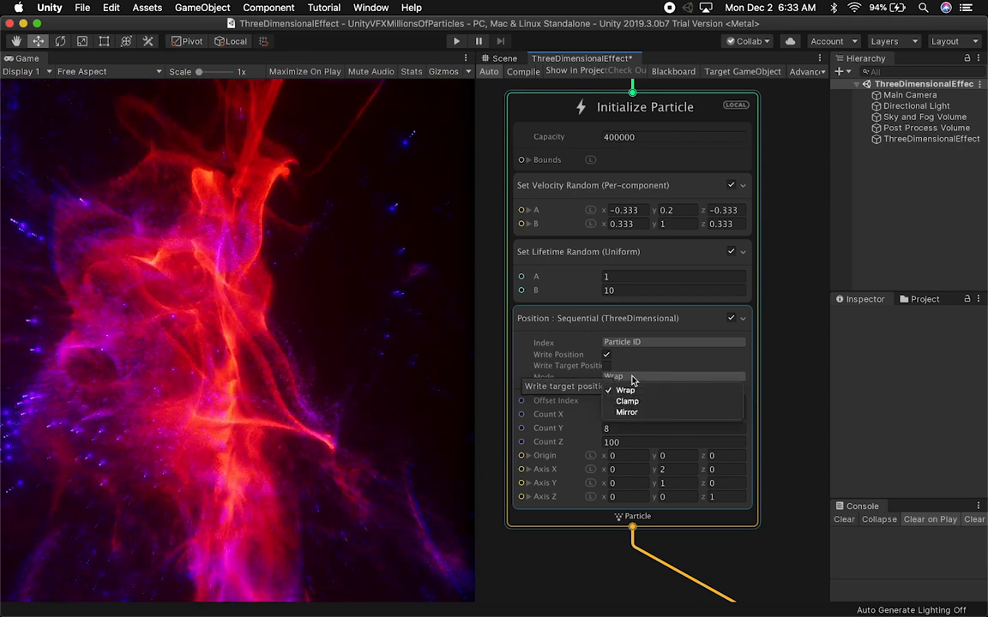
pyautogui.moveTo(627, 401)
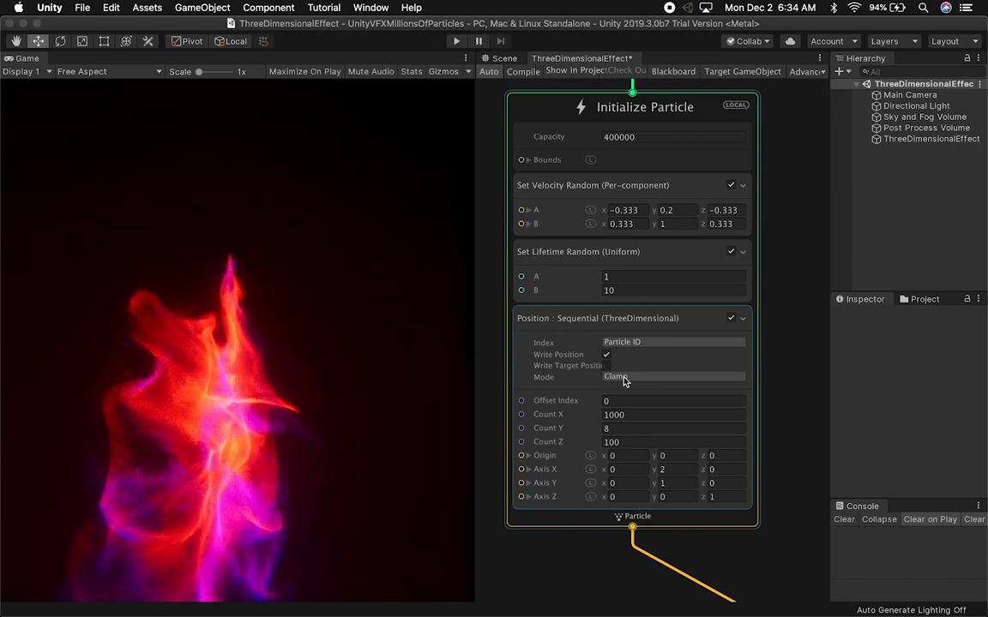
pyautogui.click(673, 376)
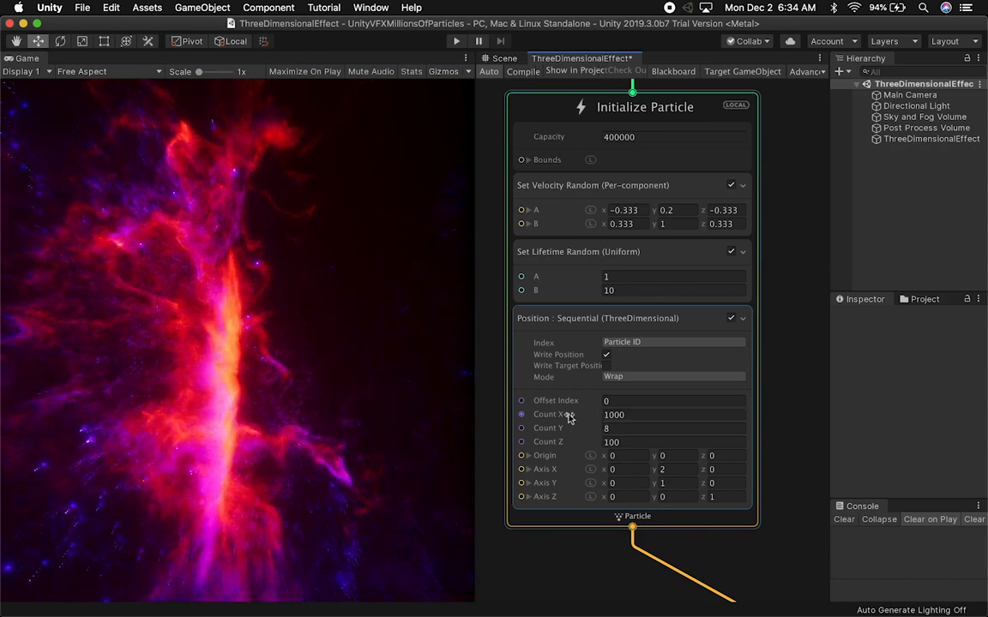
pyautogui.moveTo(549, 415)
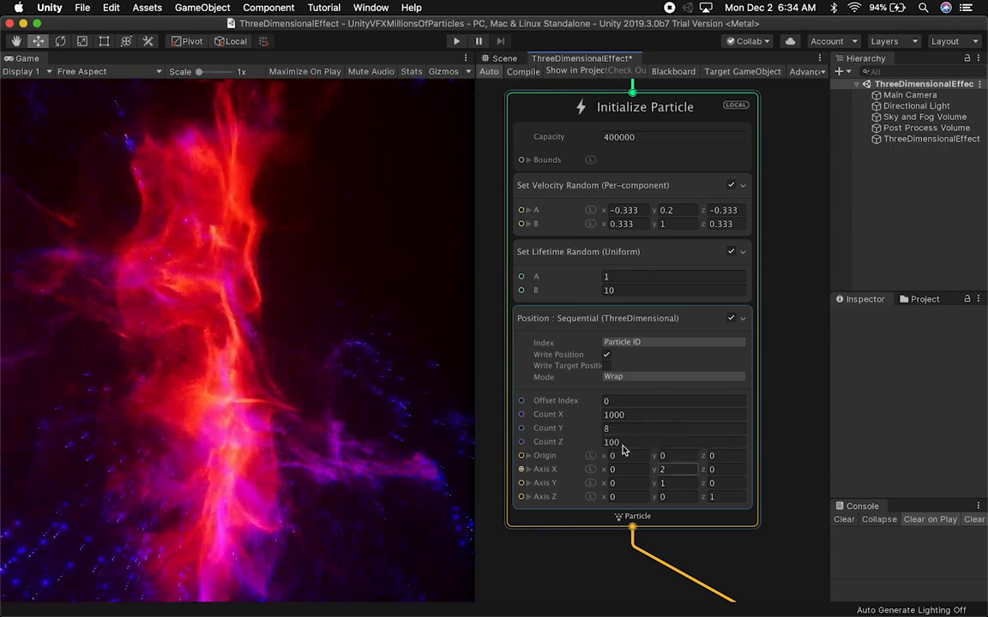
pyautogui.write('20')
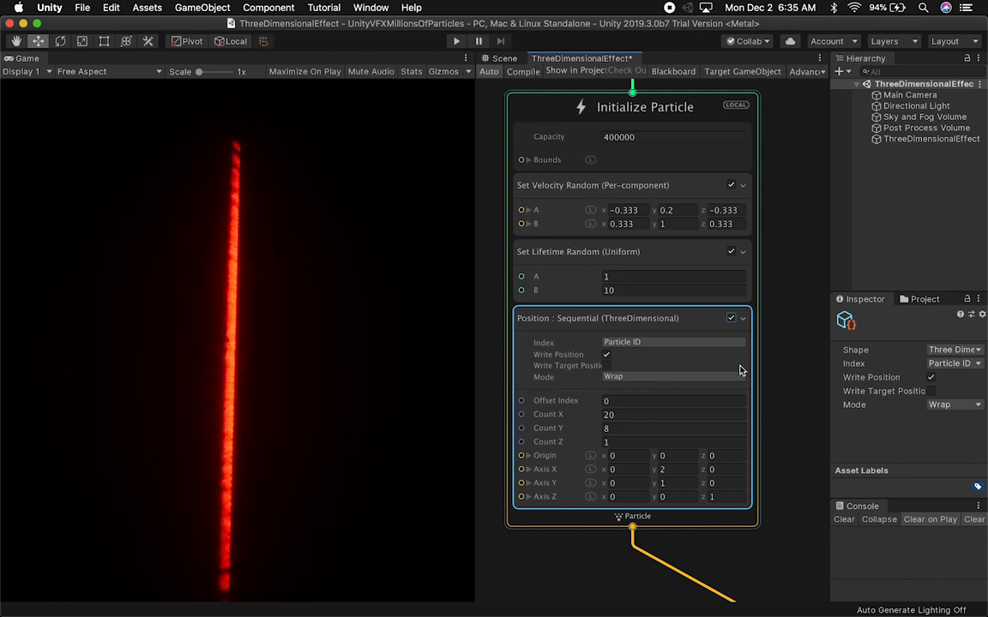
pyautogui.write('190')
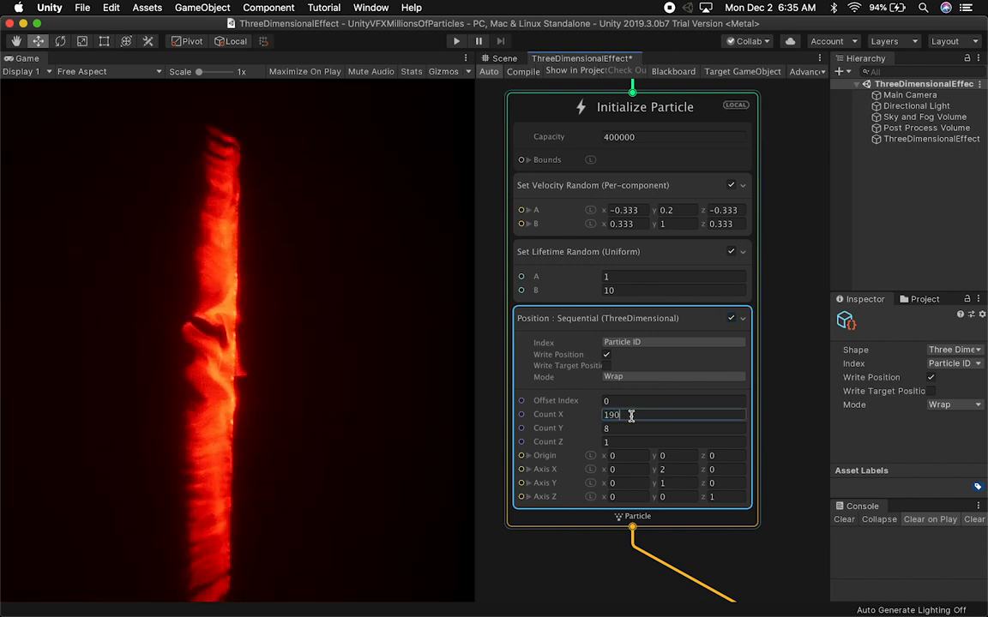
pyautogui.write('1000')
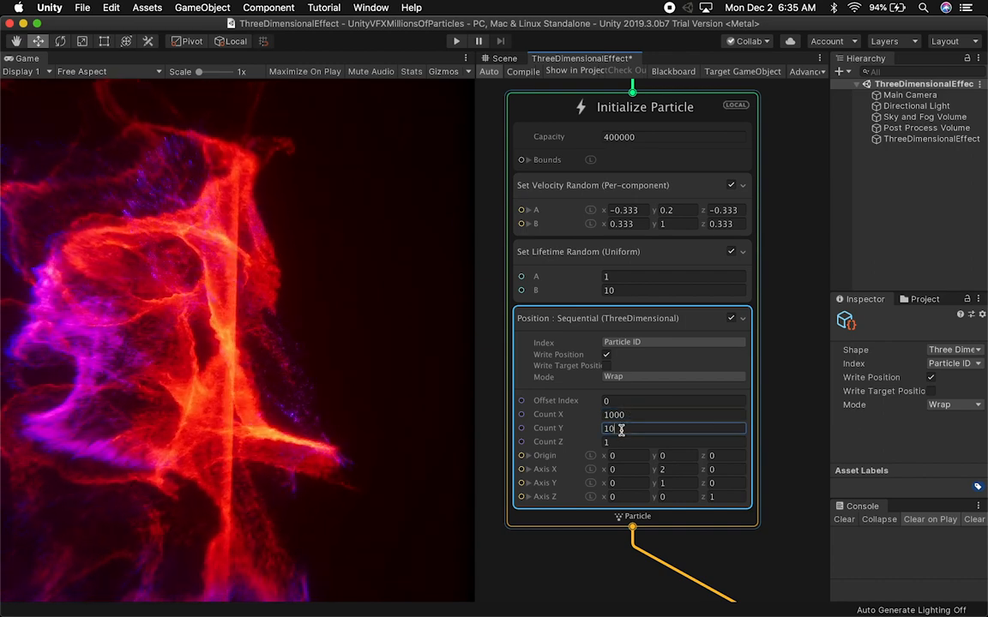
pyautogui.write('1000')
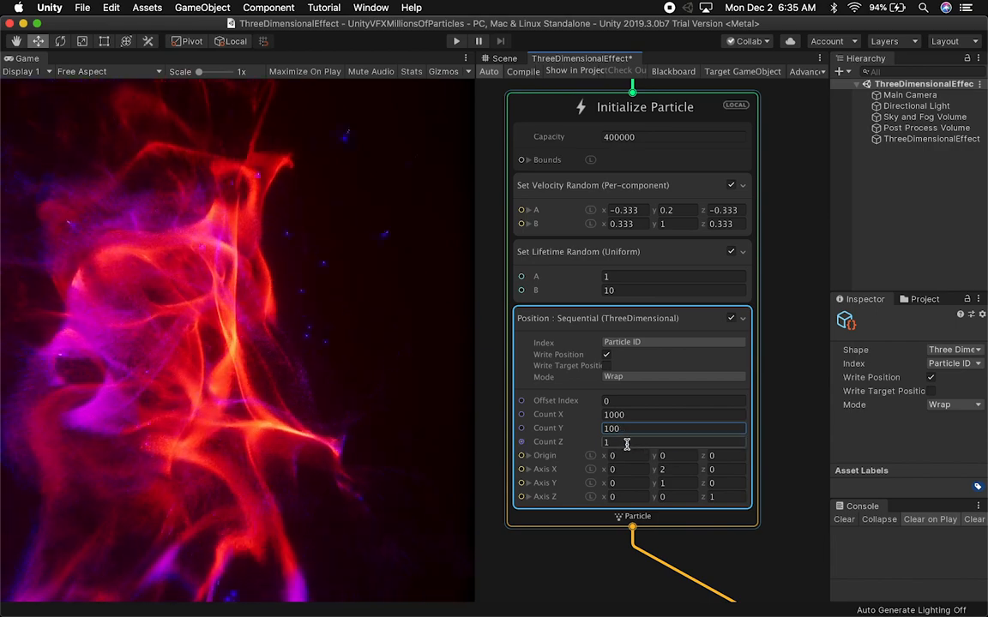
pyautogui.write('10')
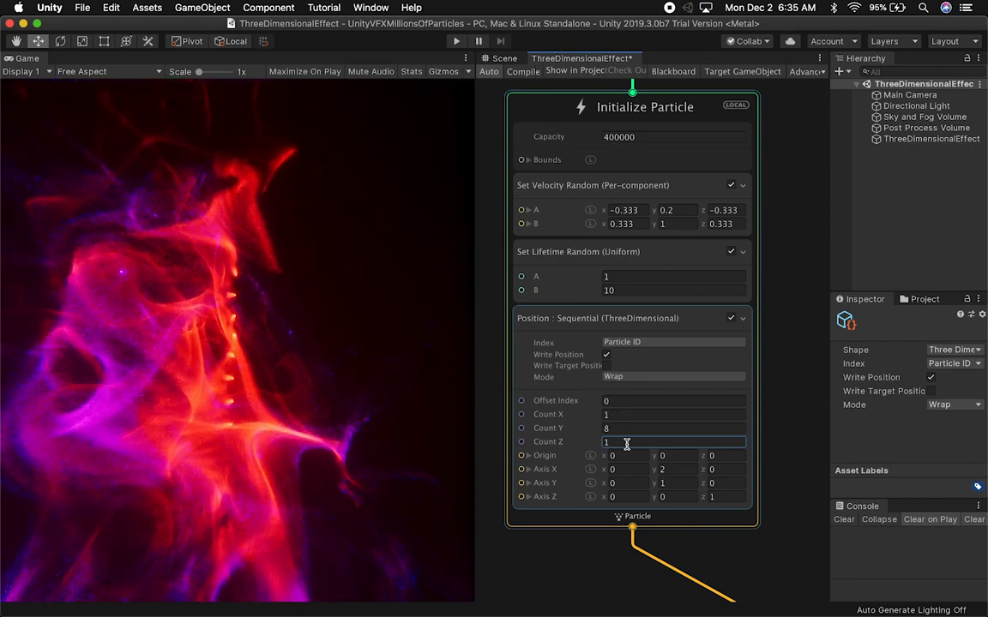
pyautogui.write('19090')
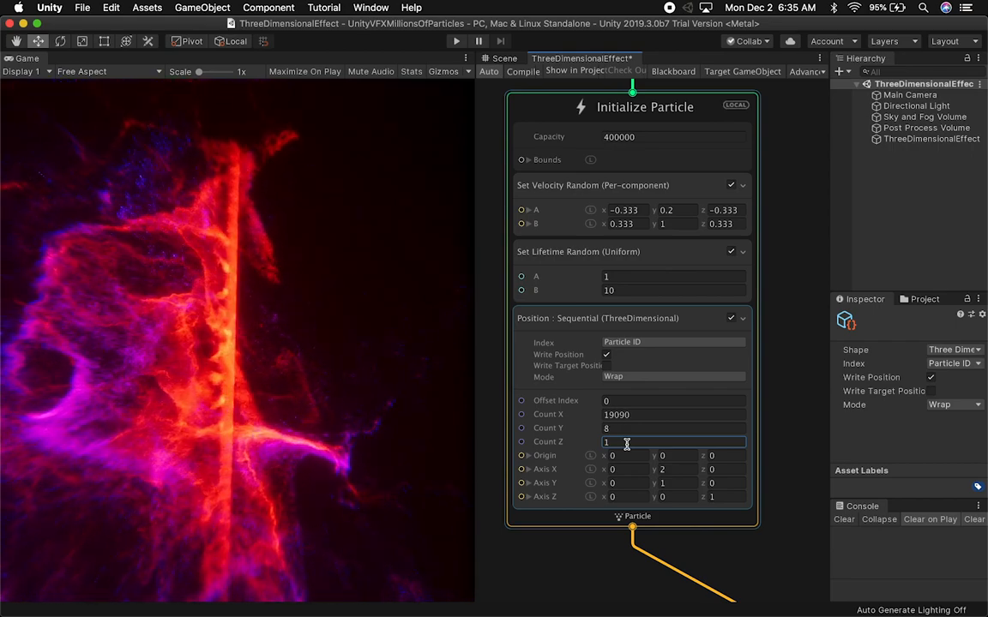
pyautogui.write('20')
pyautogui.click(673, 414)
pyautogui.write('1000')
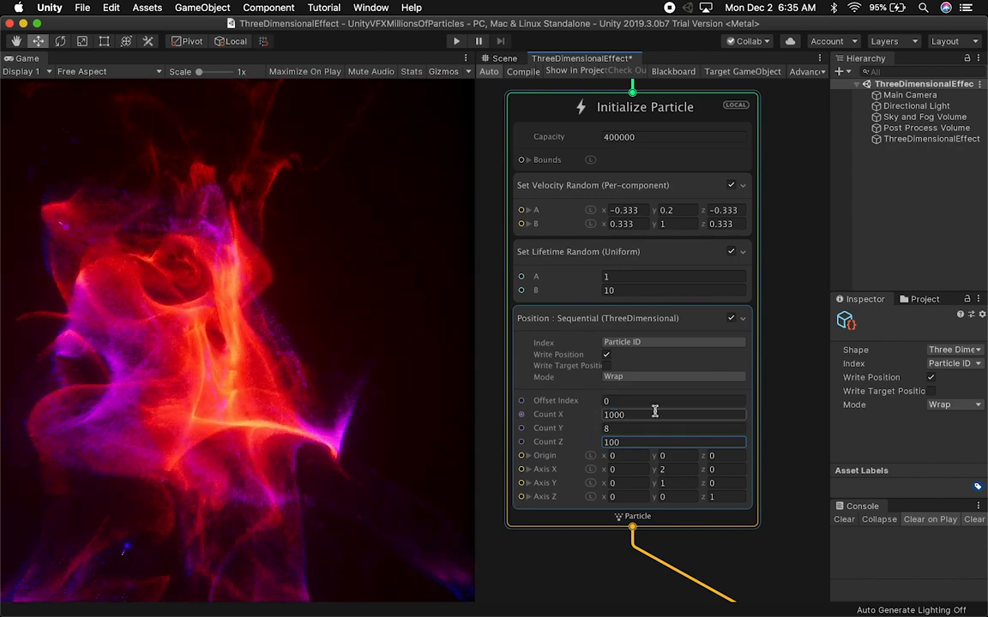
pyautogui.click(674, 428)
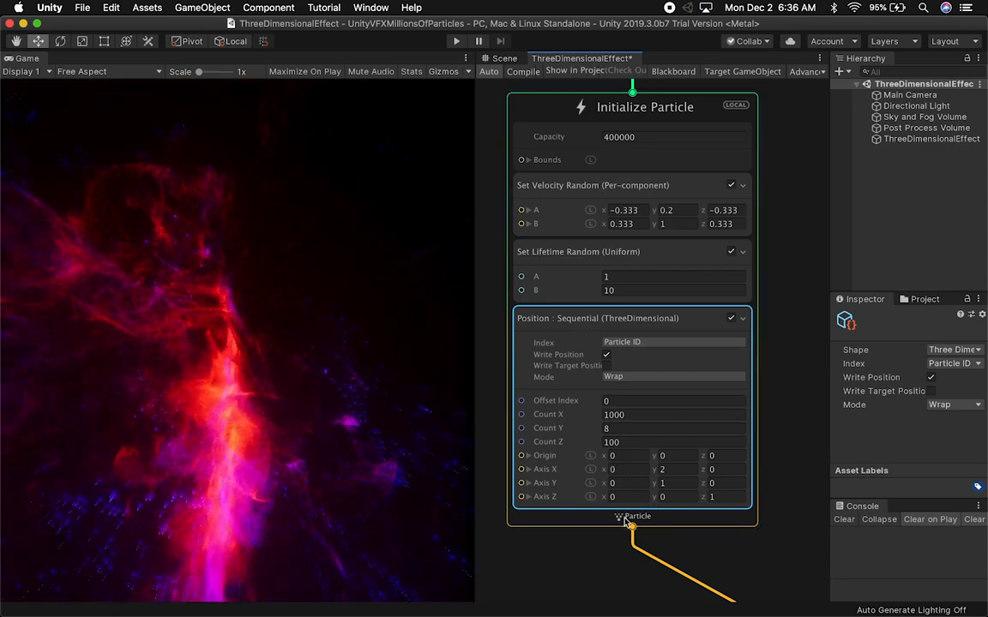
pyautogui.moveTo(567, 365)
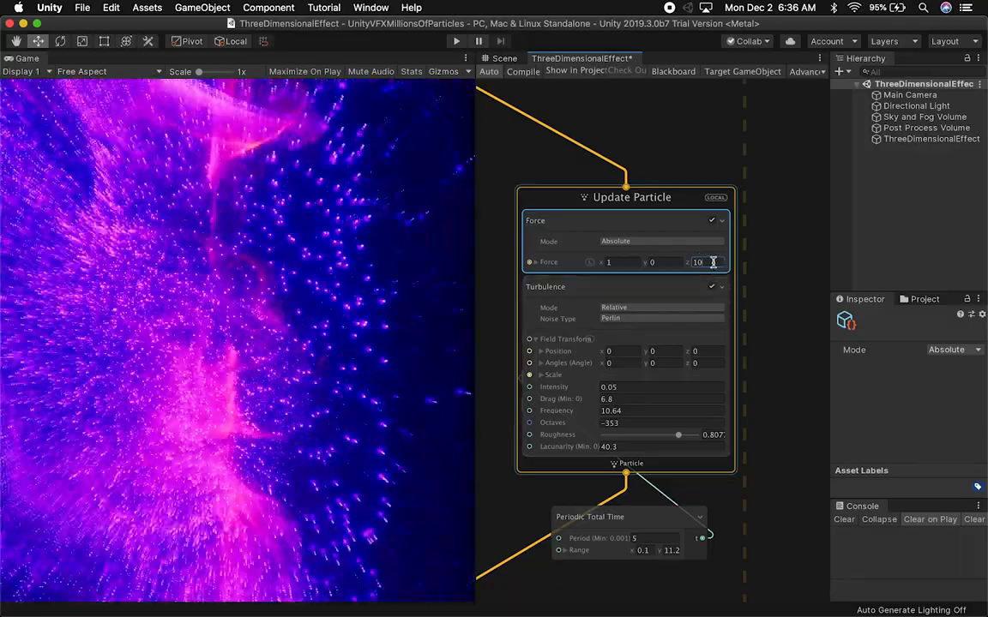
# After trying other Force X values, set the Update Particle force to 1, 0, 1
pyautogui.write('-10')
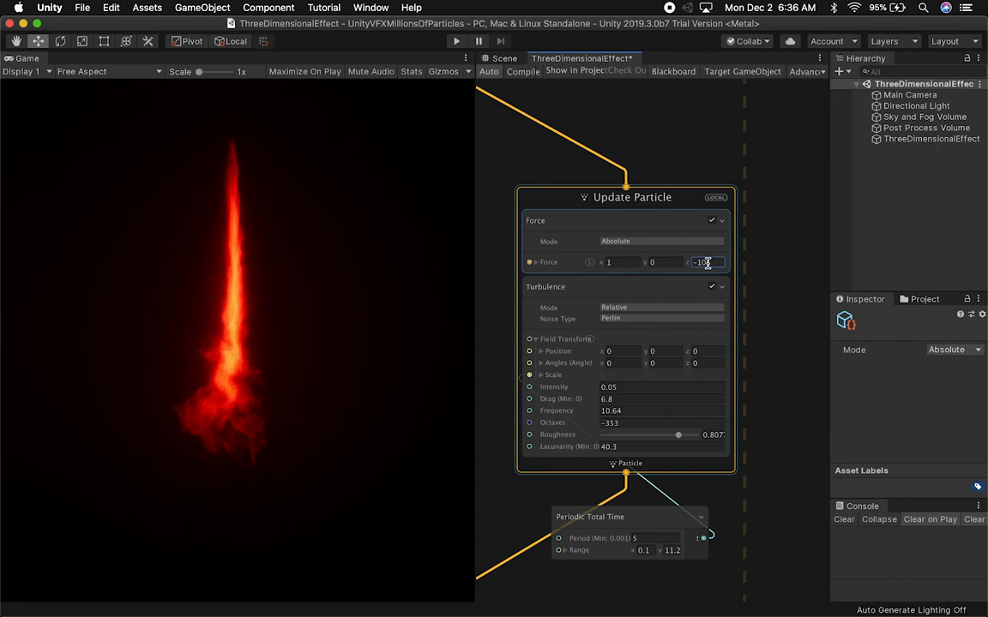
pyautogui.write('1')
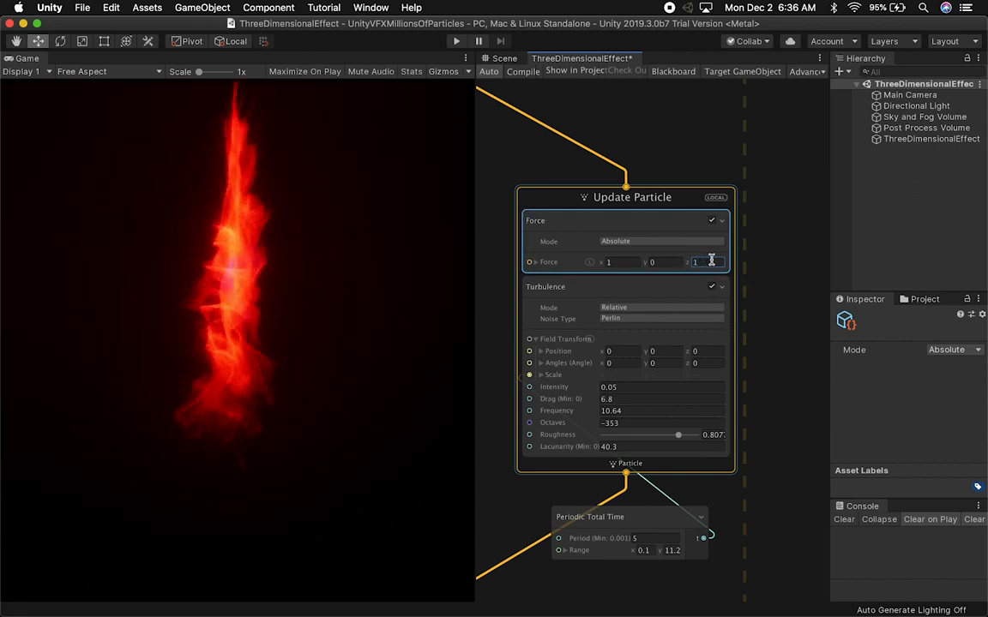
pyautogui.click(505, 58)
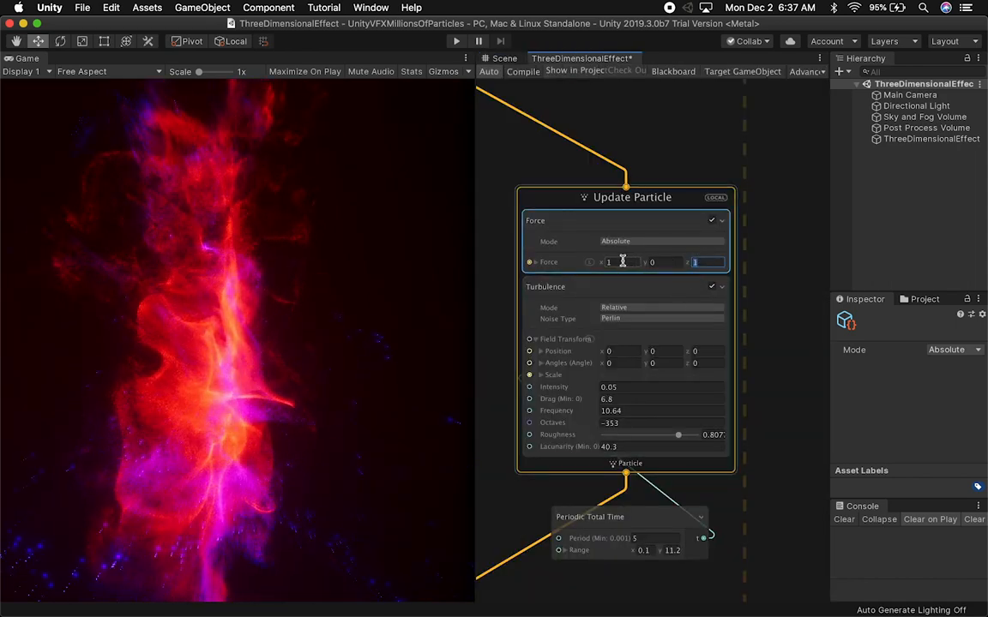
pyautogui.write('1')
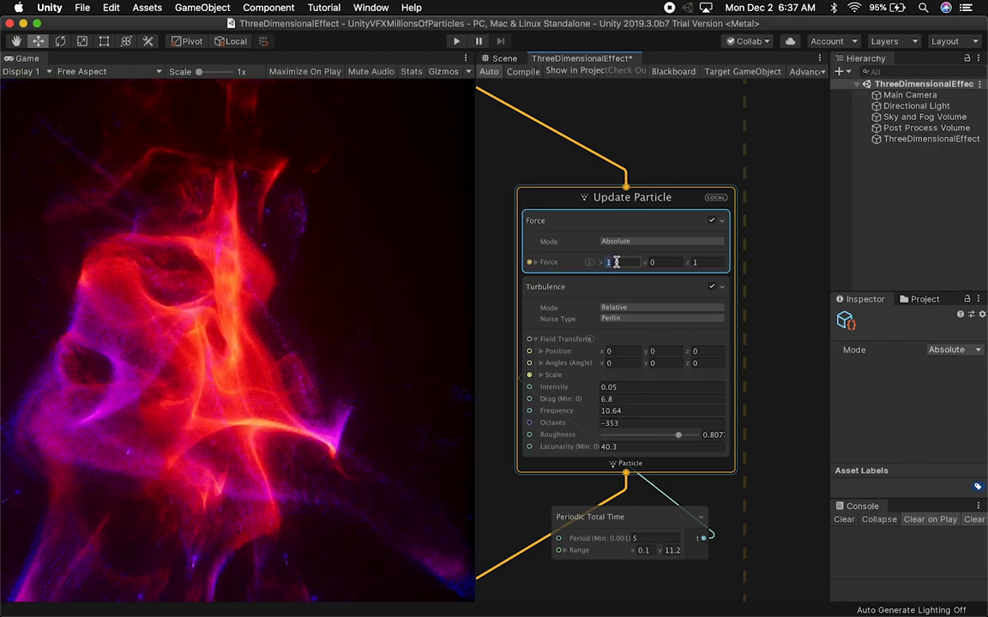
pyautogui.write('0')
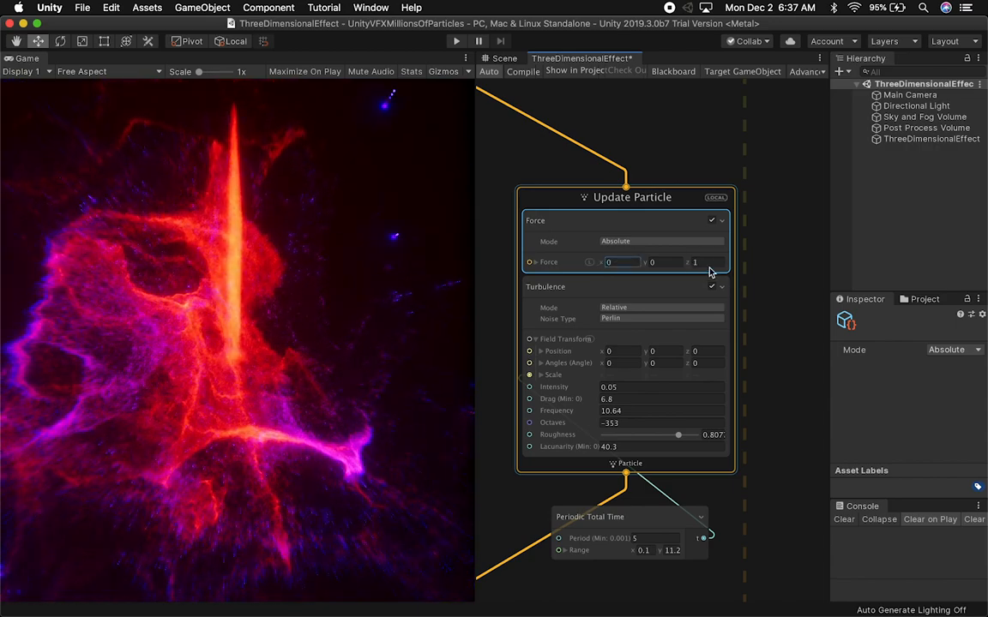
pyautogui.click(699, 262)
pyautogui.write('1')
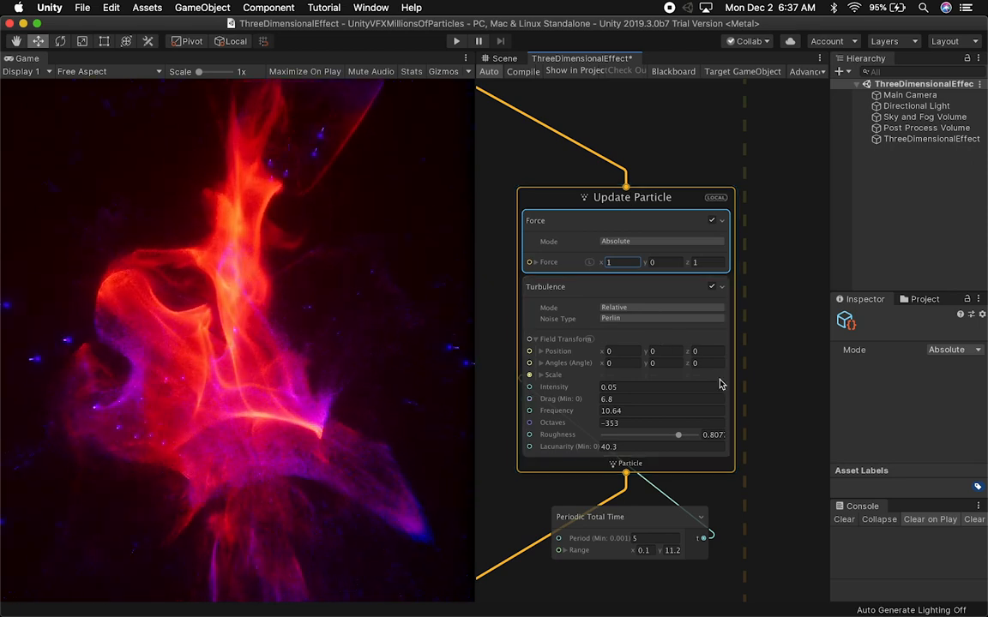
pyautogui.moveTo(692, 363)
pyautogui.write('1')
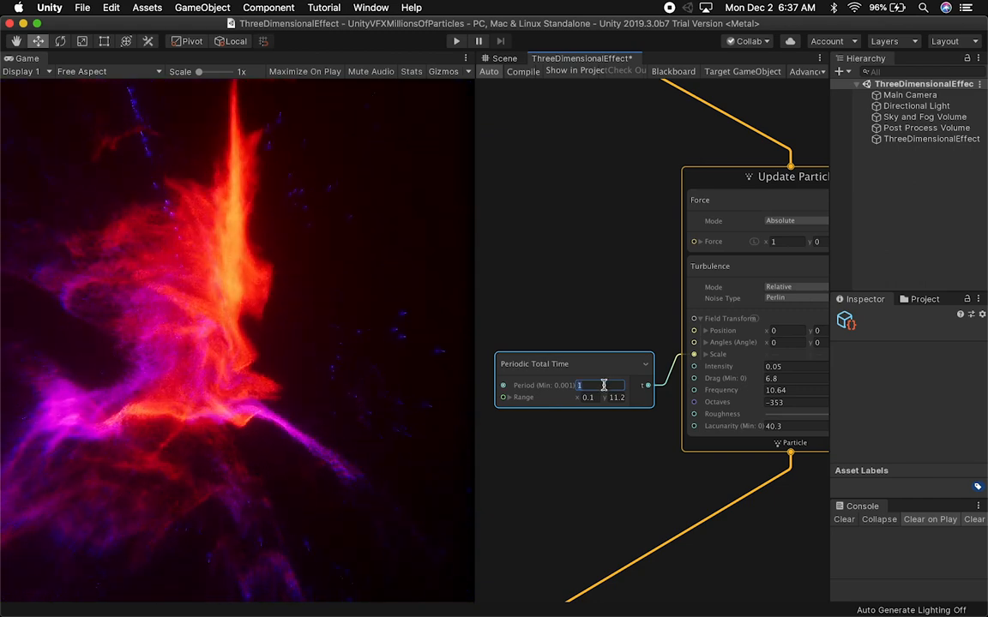
# Try Periodic Total Time periods of 5 and 2, leaving the period at 5
pyautogui.write('5')
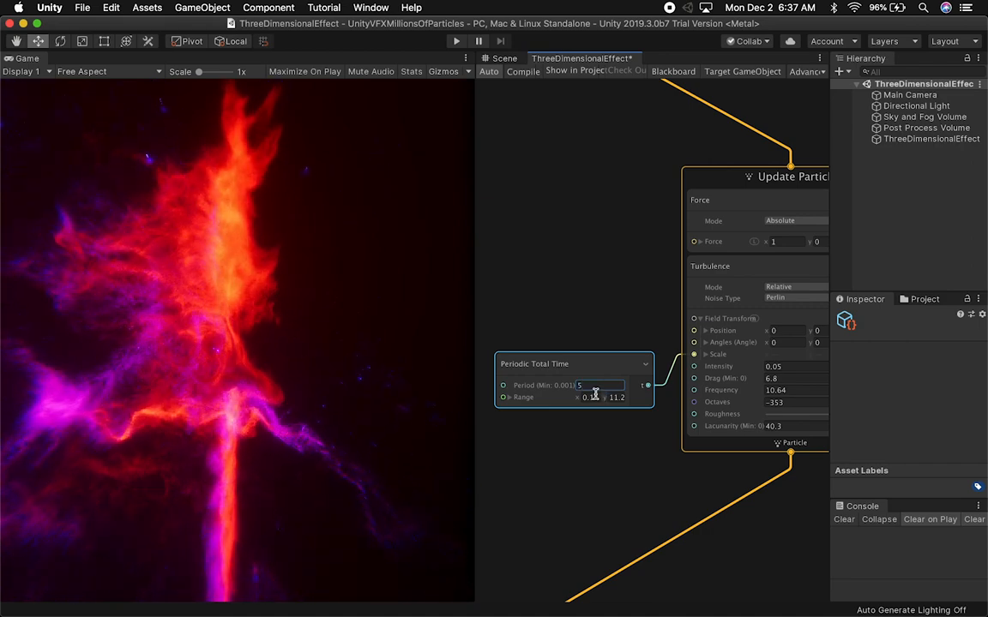
pyautogui.write('2')
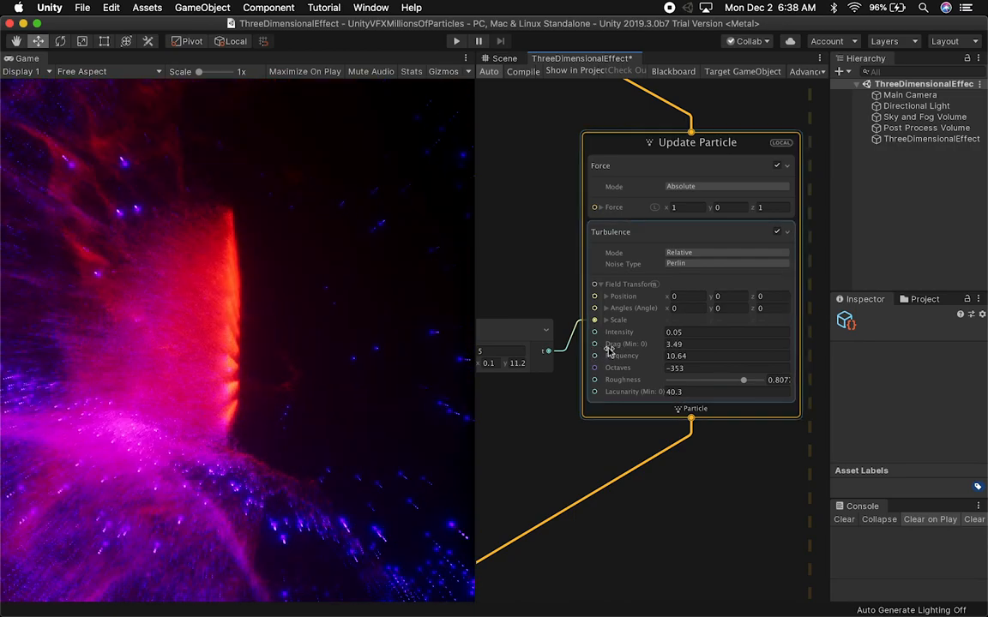
# Scrub the Turbulence Drag down to about 3.49, then enter 3.5
pyautogui.moveTo(673, 344); pyautogui.dragTo(733, 344)
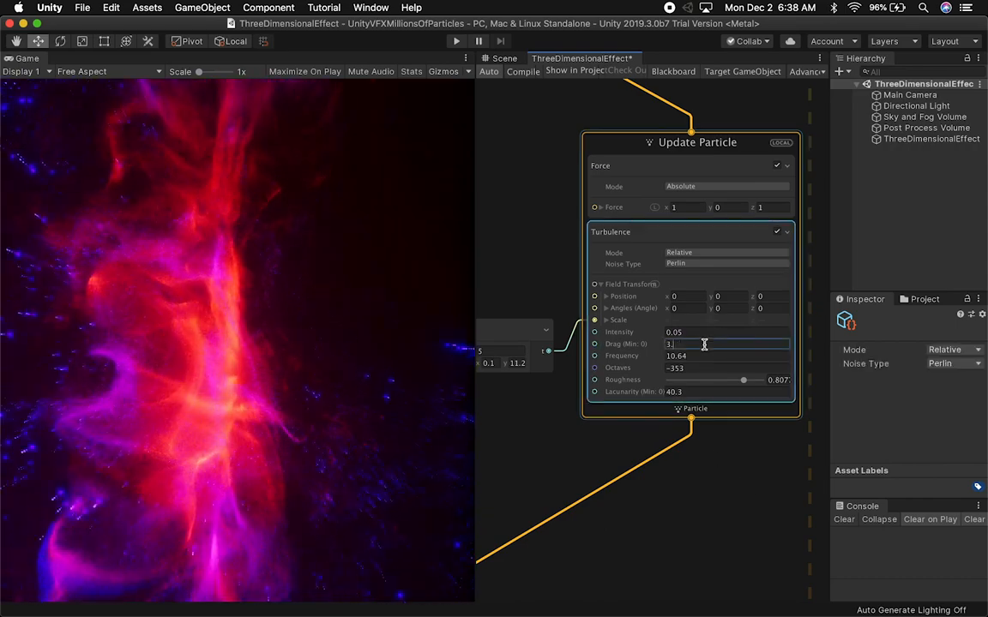
pyautogui.write('.5')
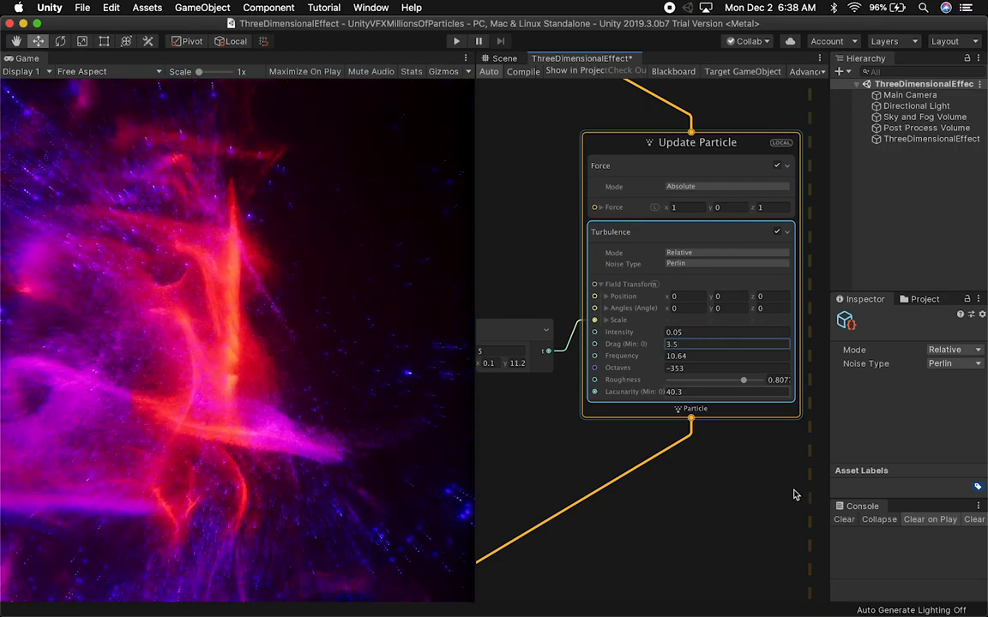
pyautogui.doubleClick(672, 343)
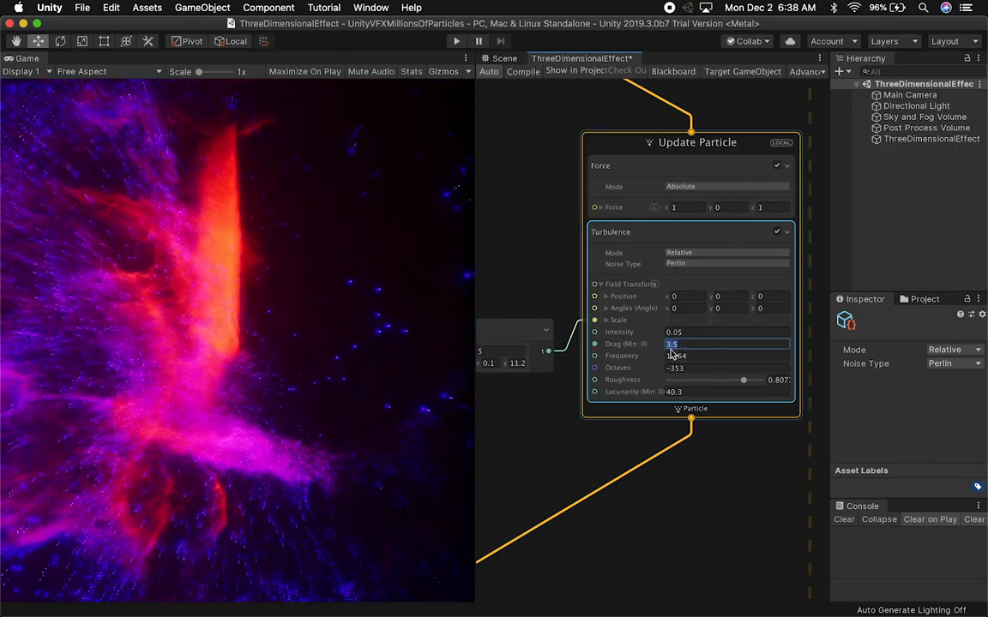
pyautogui.click(727, 355)
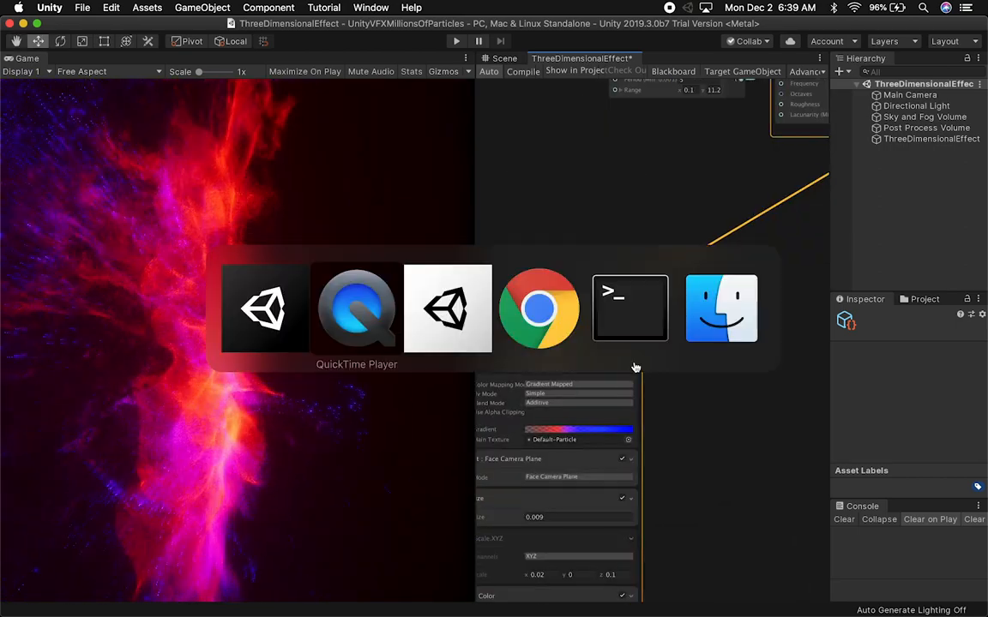
# In Terminal, run cd .. and start typing cd Uni toward another Unity project
pyautogui.click(630, 308)
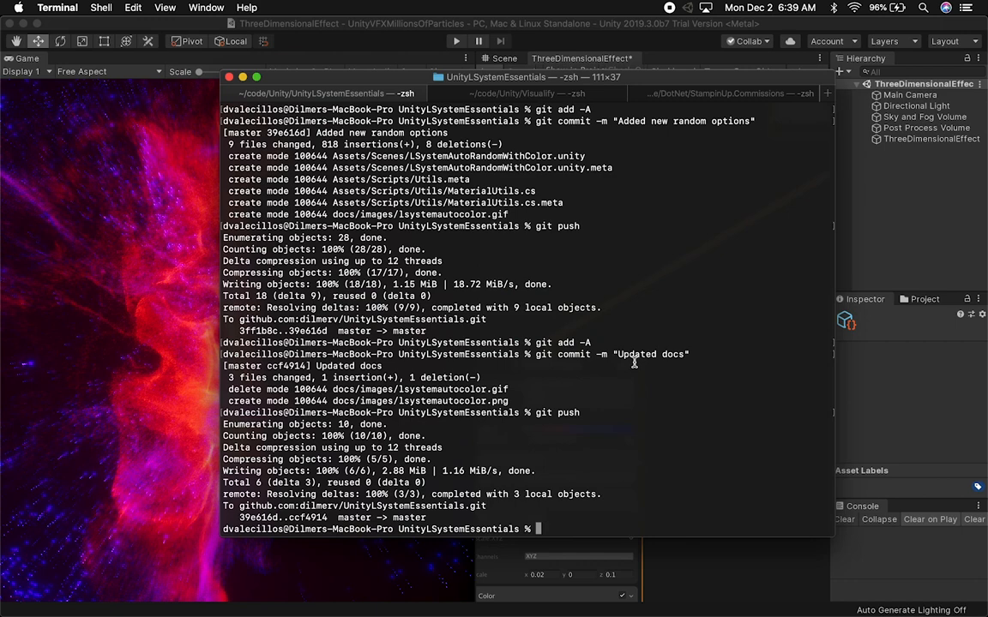
pyautogui.write('cd ..')
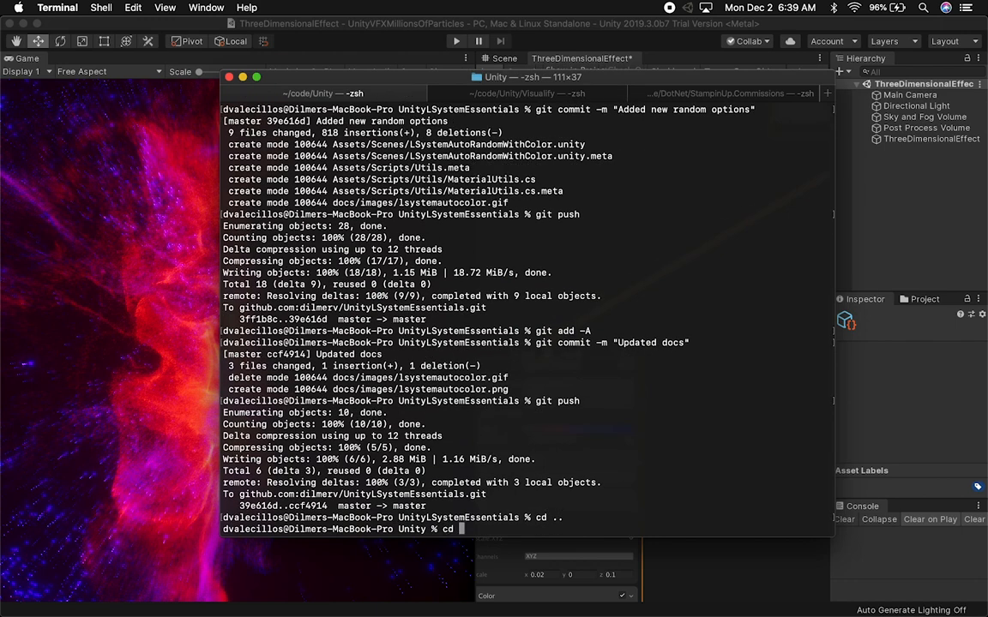
pyautogui.write('Uni')
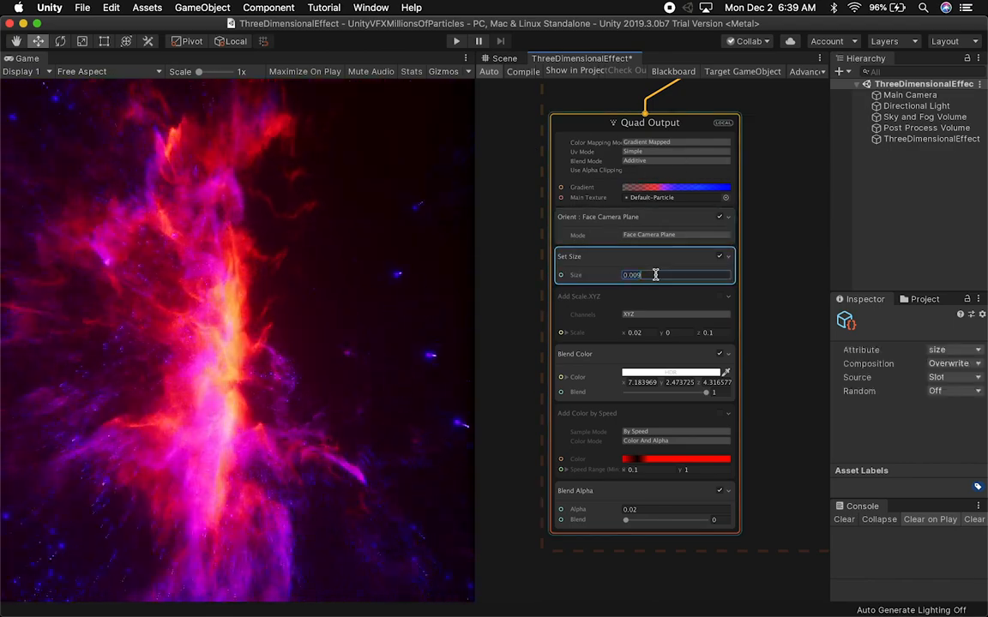
# Try Set Size values 0.001, 0.002 and 0.01, then select the Scale X and Z fields
pyautogui.write('0.001')
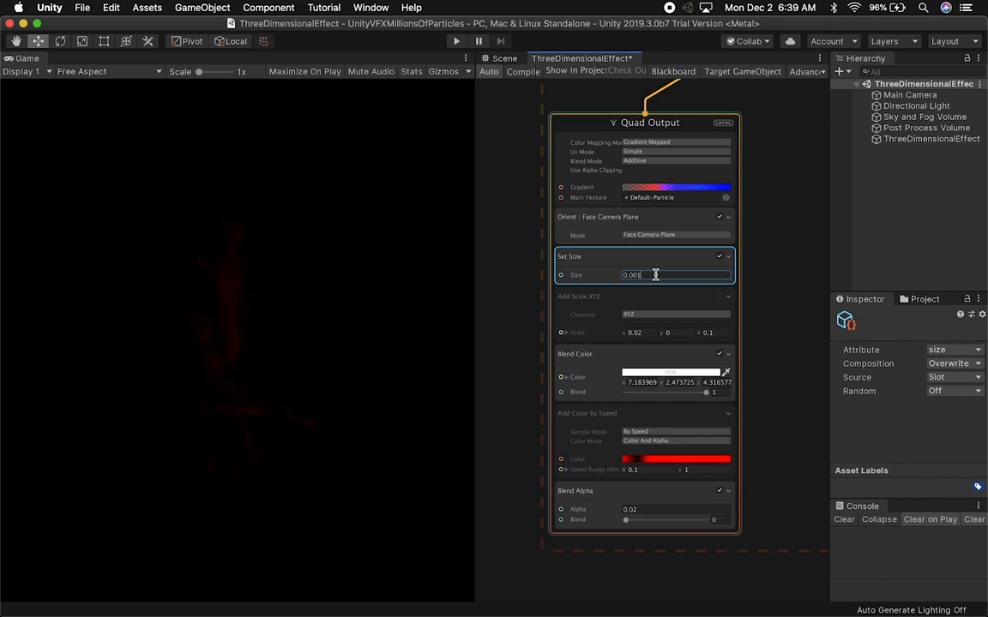
pyautogui.write('0.002')
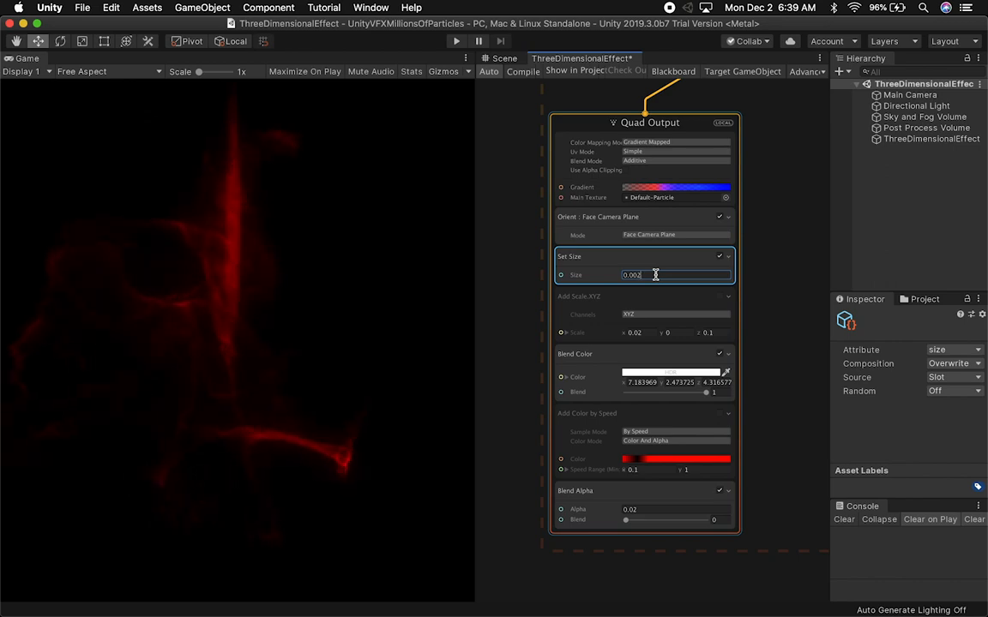
pyautogui.write('0.01')
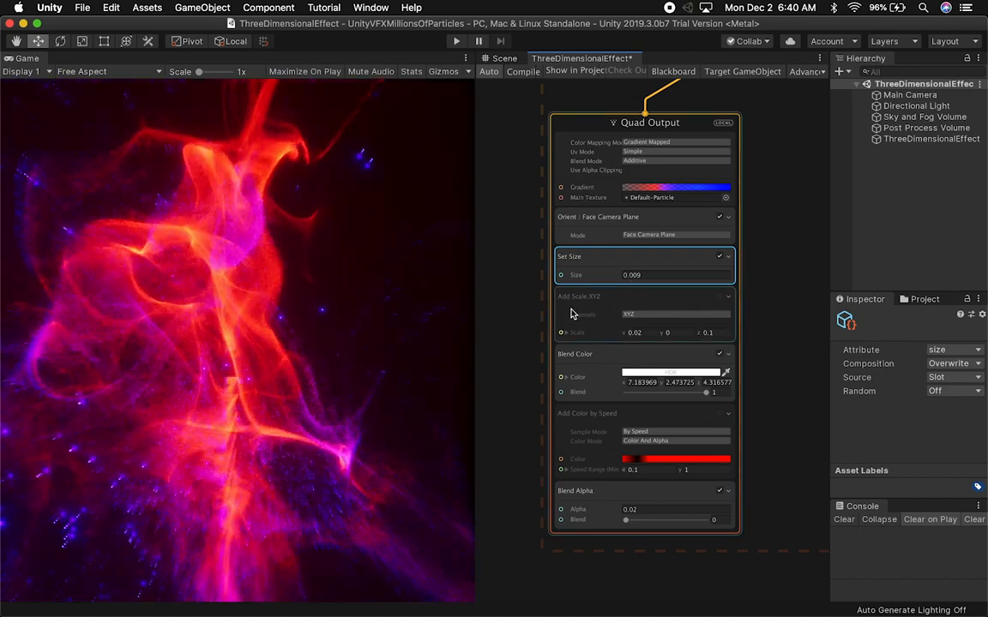
pyautogui.click(635, 333)
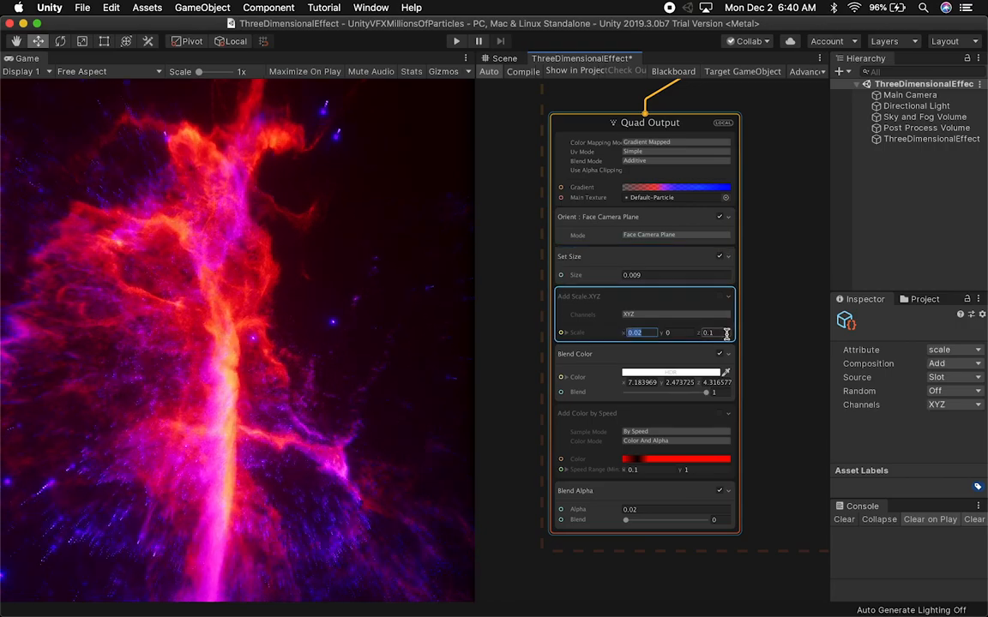
pyautogui.click(708, 332)
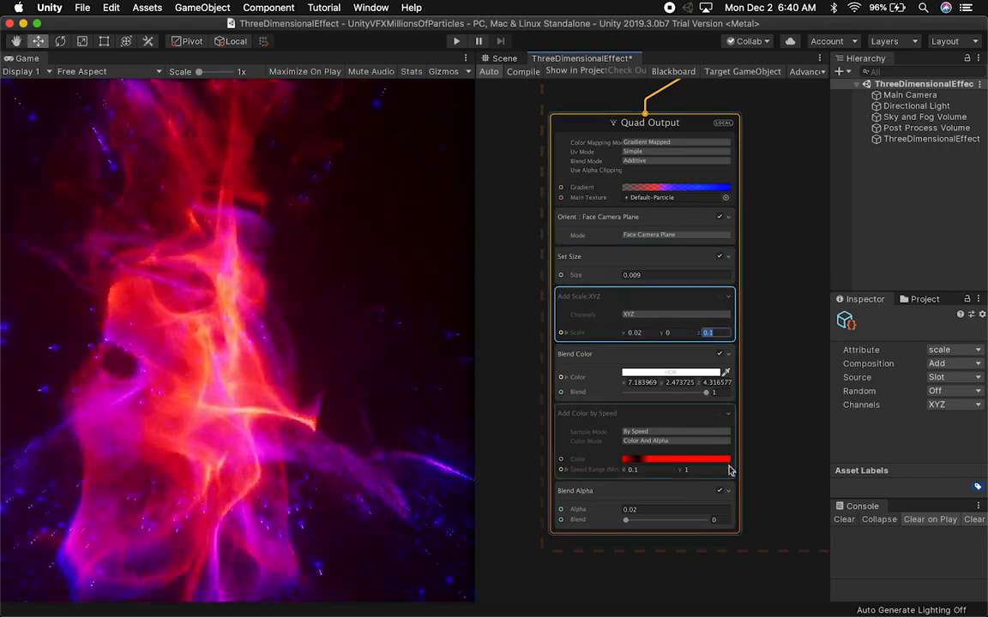
pyautogui.moveTo(686, 425)
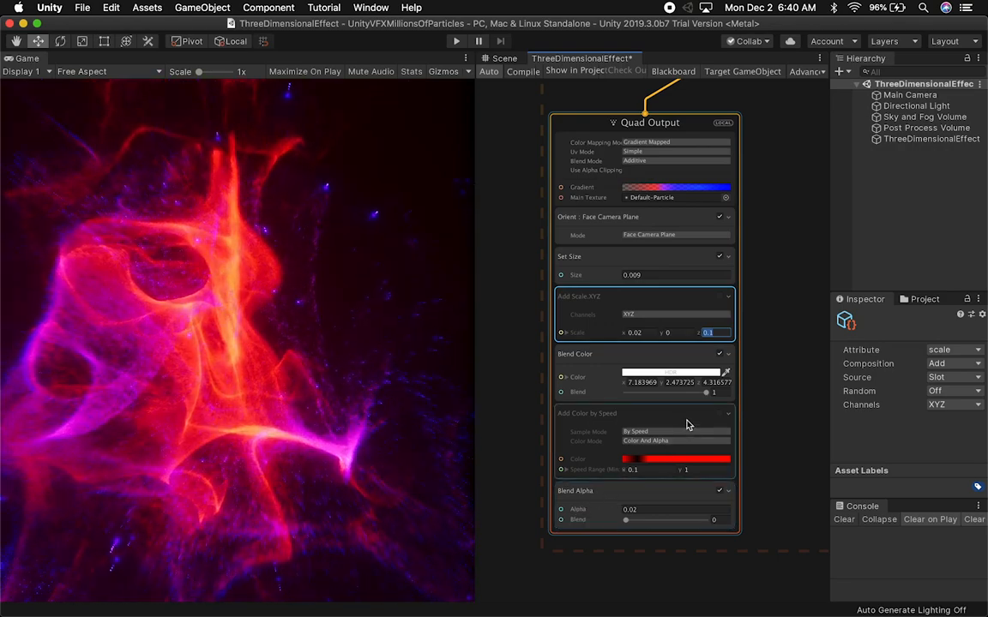